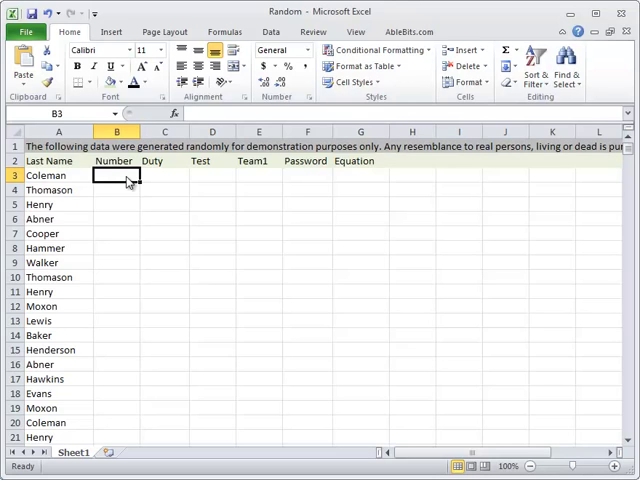
{"action": "mouse_move", "coordinate": [168, 183]}
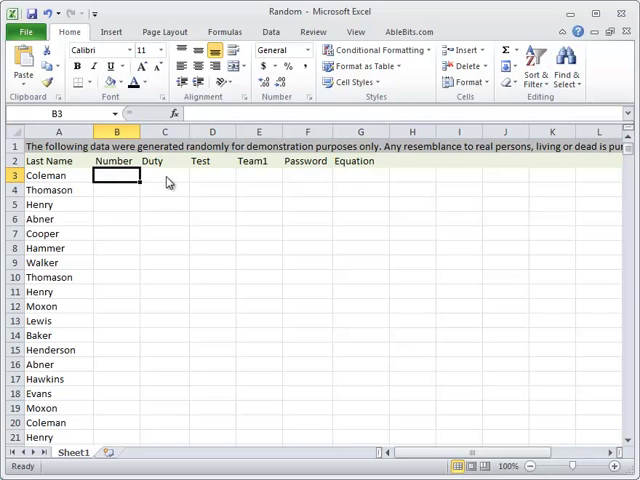
{"action": "mouse_move", "coordinate": [349, 182]}
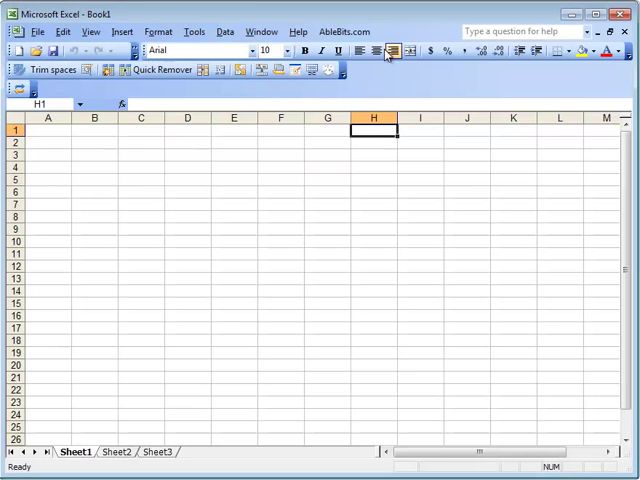
{"action": "mouse_move", "coordinate": [331, 70]}
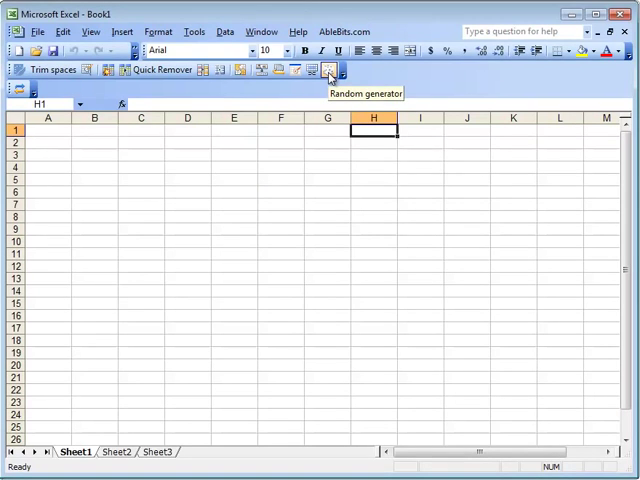
Show the Random Generator in the AbleBits.com menu and switch to the AbleBits.com ribbon tab
{"action": "left_click", "coordinate": [343, 31]}
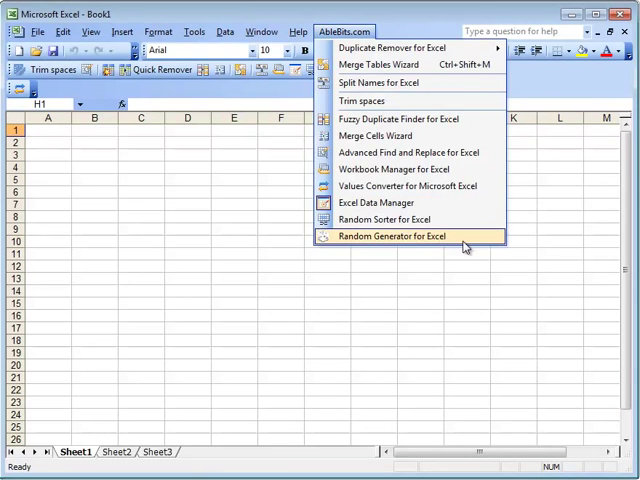
{"action": "left_click", "coordinate": [396, 235]}
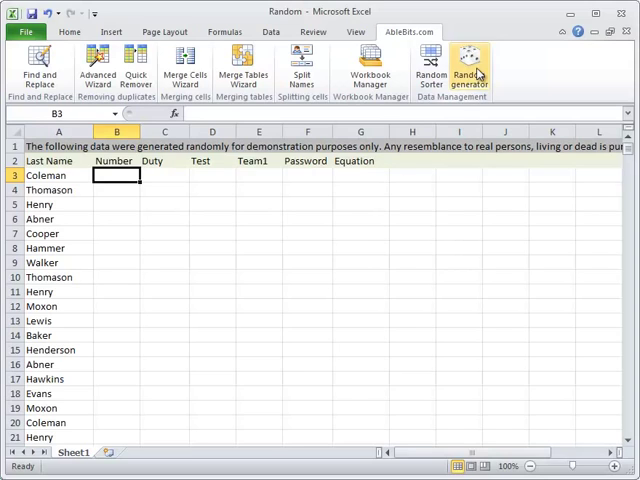
Generate unique random integers from 200 to 550 into Number cells B3:B100
{"action": "left_click", "coordinate": [470, 66]}
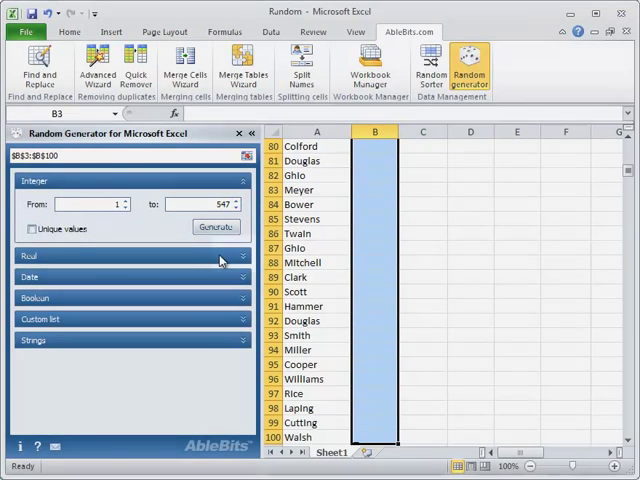
{"action": "left_click", "coordinate": [135, 256]}
{"action": "type", "text": "550"}
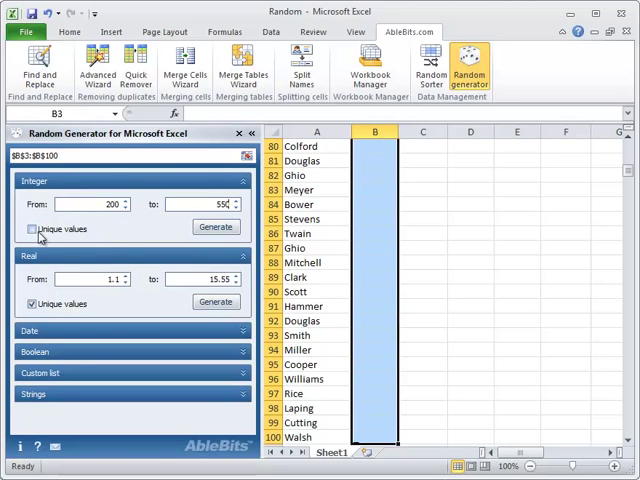
{"action": "left_click", "coordinate": [32, 228]}
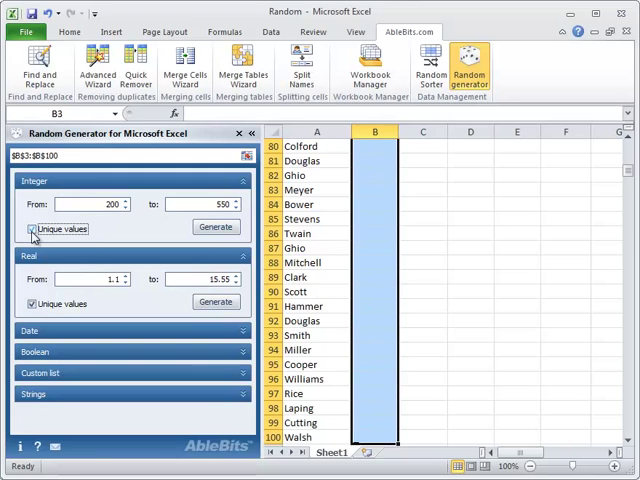
{"action": "left_click", "coordinate": [33, 228]}
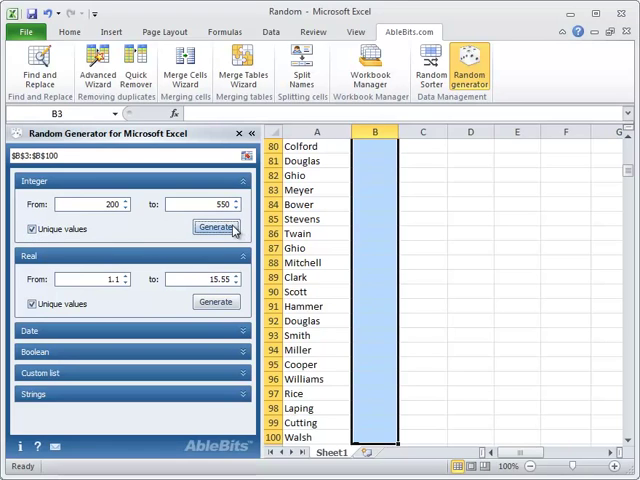
{"action": "left_click", "coordinate": [215, 228]}
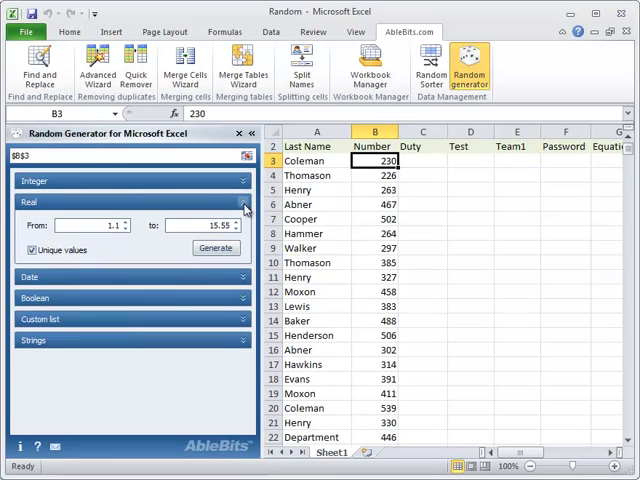
Generate unique random workday dates from 7/4/2011 to 7/29/2011 into Duty cells C3:C15
{"action": "left_click", "coordinate": [244, 202]}
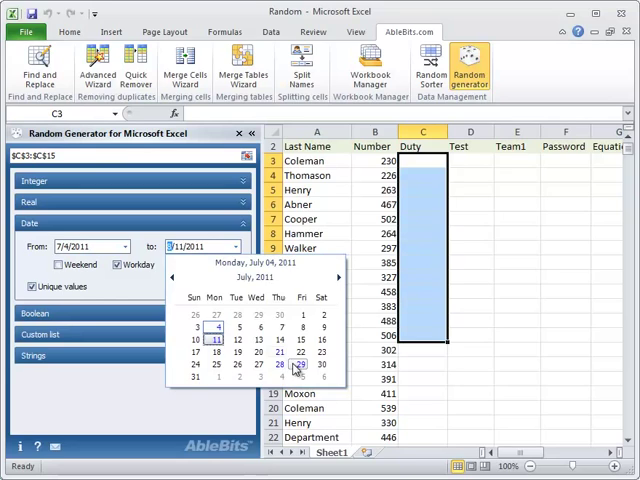
{"action": "left_click", "coordinate": [300, 364]}
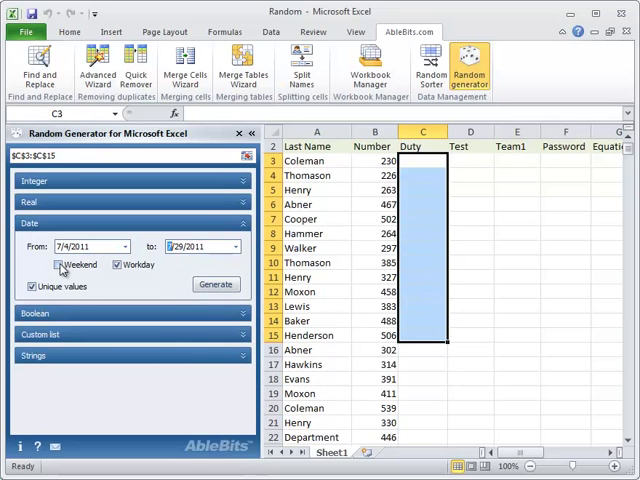
{"action": "left_click", "coordinate": [59, 264]}
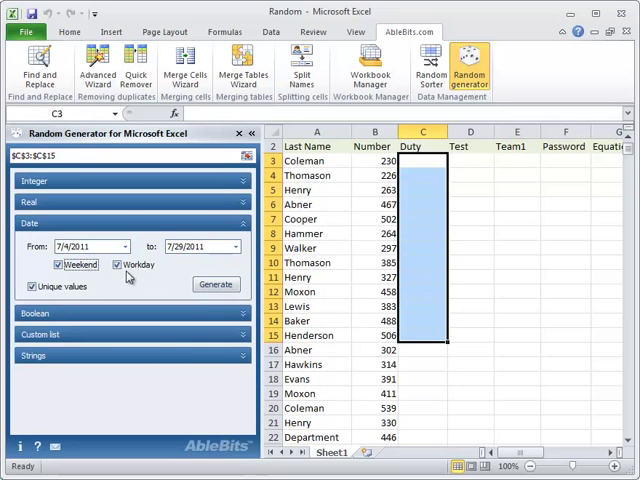
{"action": "left_click", "coordinate": [59, 264]}
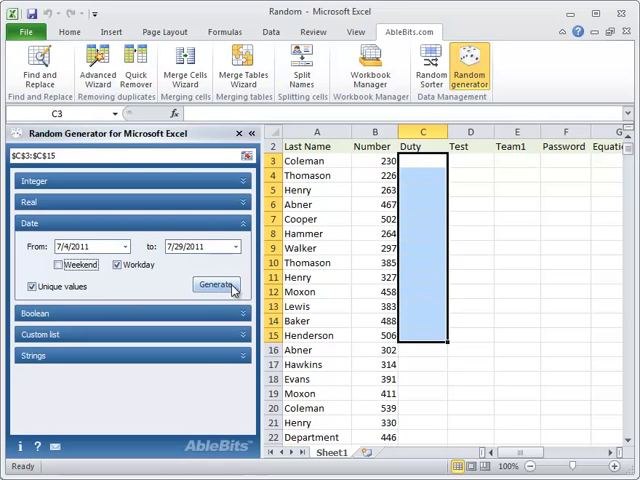
{"action": "left_click", "coordinate": [216, 285]}
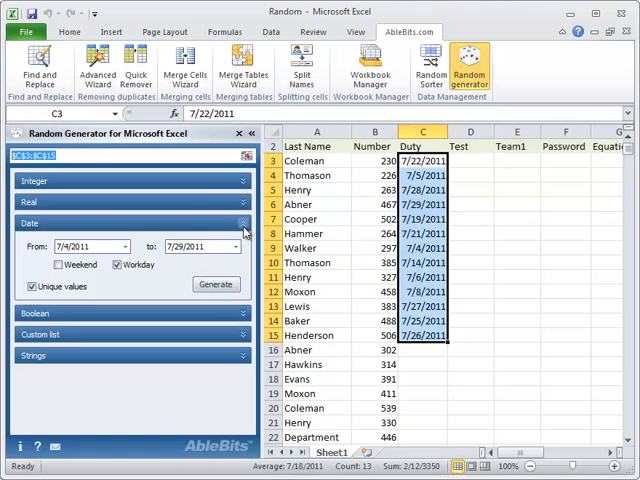
{"action": "left_click", "coordinate": [241, 223]}
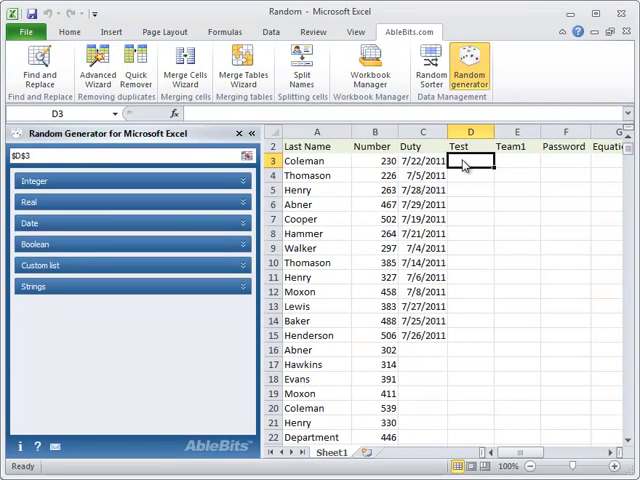
Generate random Boolean values in yes/no style into Test cells D3:D15
{"action": "left_click_drag", "start_coordinate": [470, 160], "coordinate": [470, 322]}
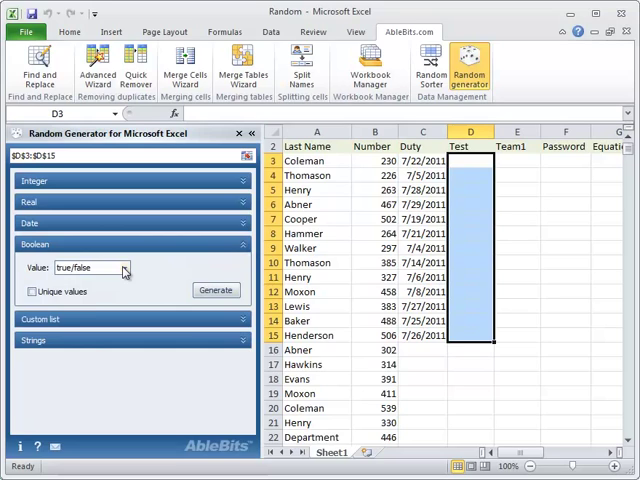
{"action": "left_click", "coordinate": [125, 267]}
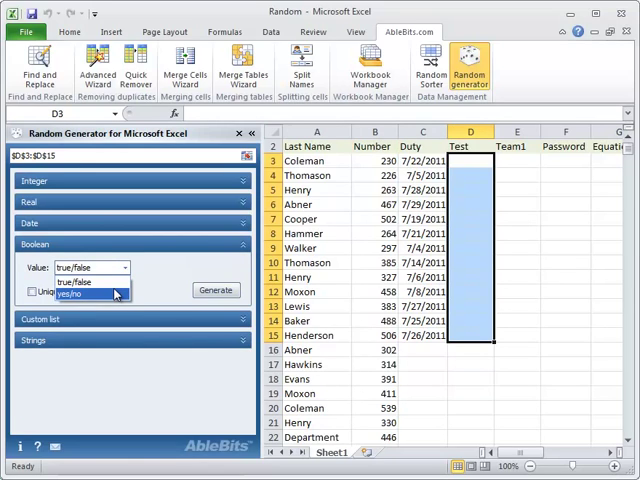
{"action": "left_click", "coordinate": [85, 293]}
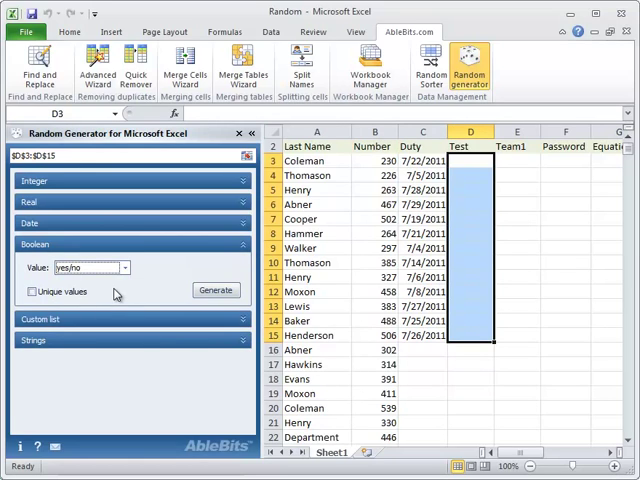
{"action": "left_click", "coordinate": [215, 290]}
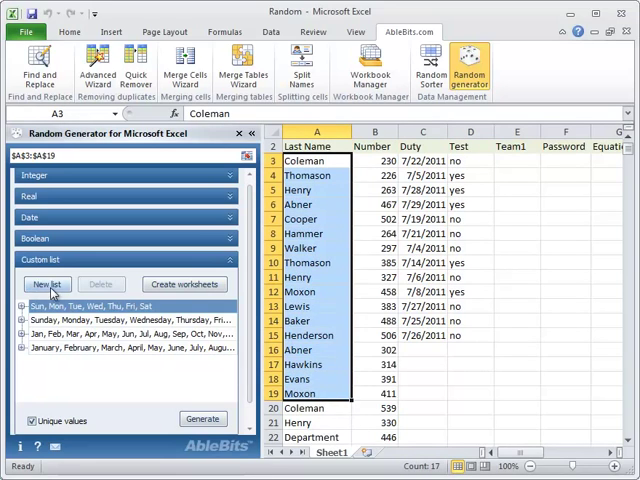
Save Last Name A3:A19 as a new custom list and fill Team1 E3:E7 with unique names from it
{"action": "left_click", "coordinate": [47, 284]}
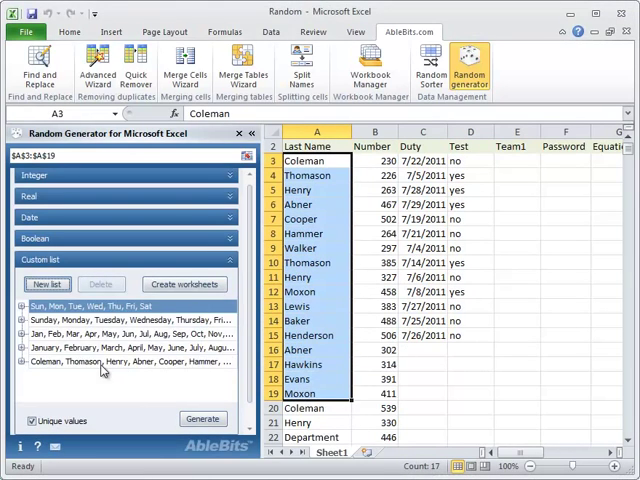
{"action": "left_click", "coordinate": [125, 361]}
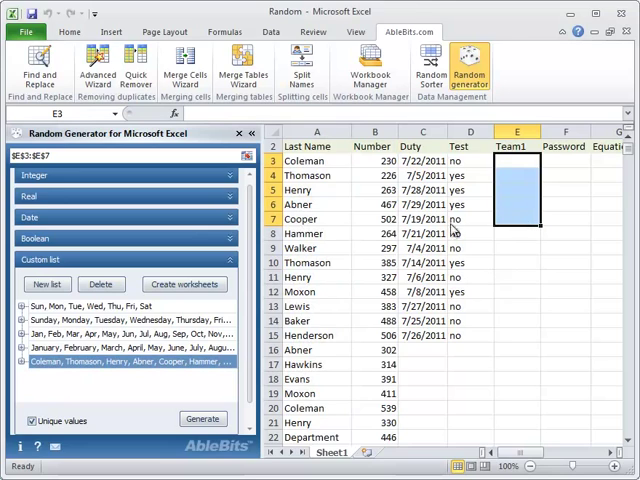
{"action": "mouse_move", "coordinate": [130, 361]}
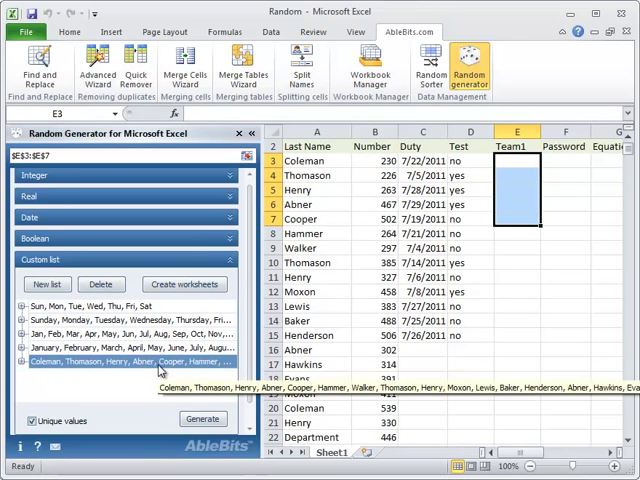
{"action": "left_click", "coordinate": [203, 419]}
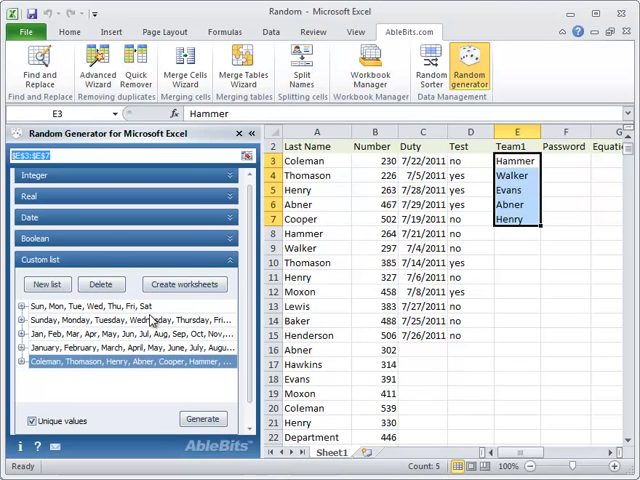
Create a worksheet for each entry of the Sunday, Monday, Tuesday… custom list
{"action": "left_click", "coordinate": [184, 284]}
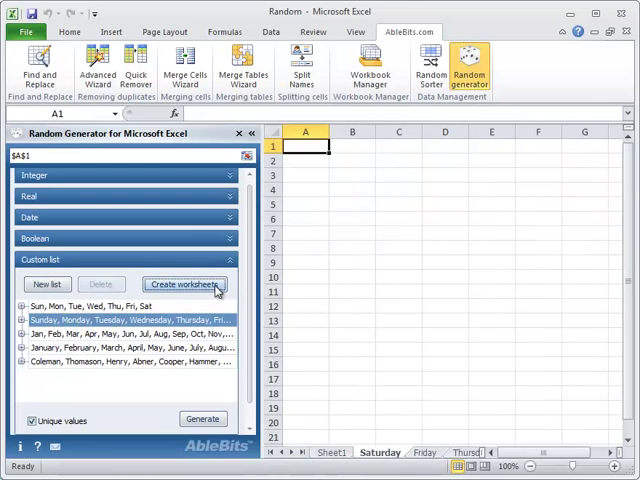
{"action": "mouse_move", "coordinate": [407, 453]}
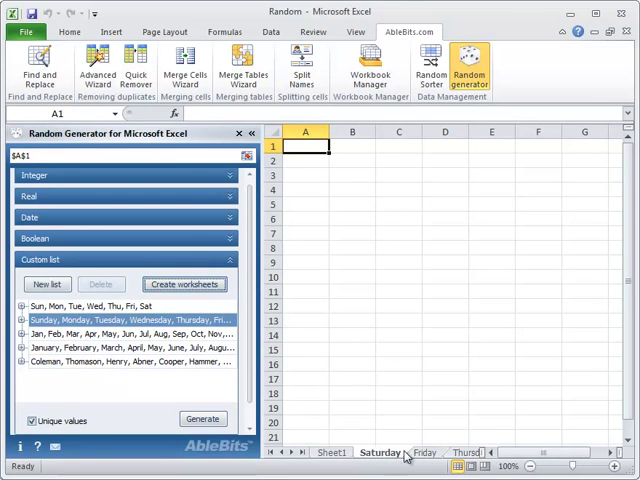
{"action": "left_click", "coordinate": [331, 452]}
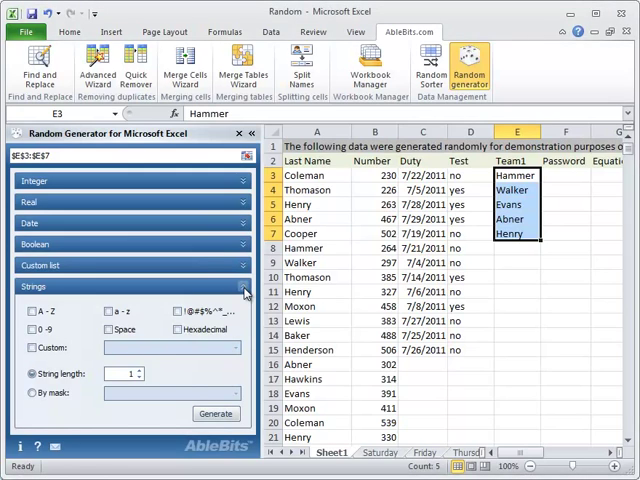
Generate 7-character passwords from custom characters QWE… plus digits 0-9 into F3:F15
{"action": "left_click_drag", "start_coordinate": [567, 174], "coordinate": [567, 350]}
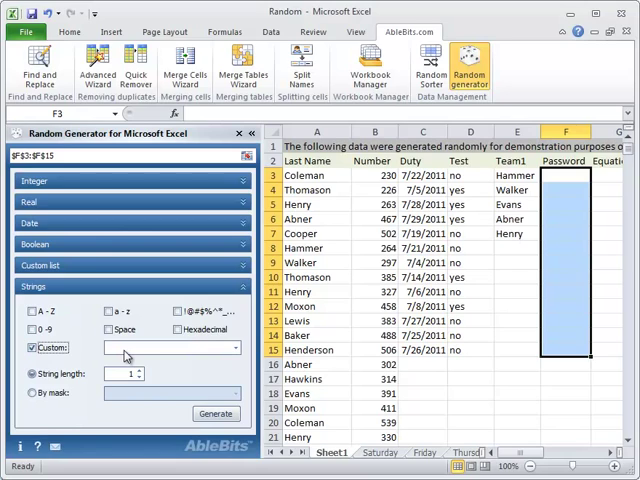
{"action": "type", "text": "QWERTYspec"}
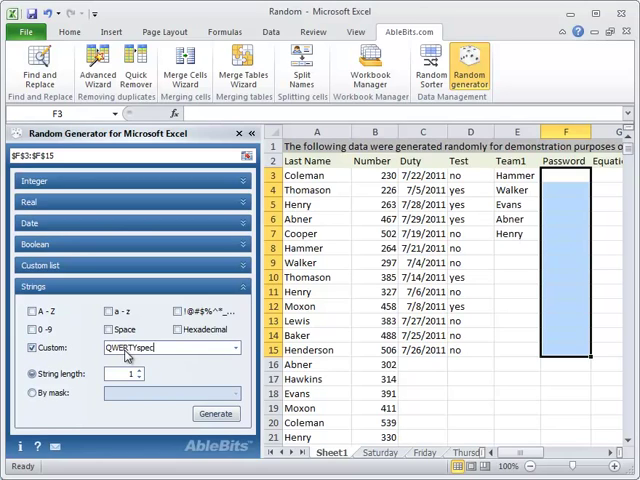
{"action": "left_click", "coordinate": [32, 311]}
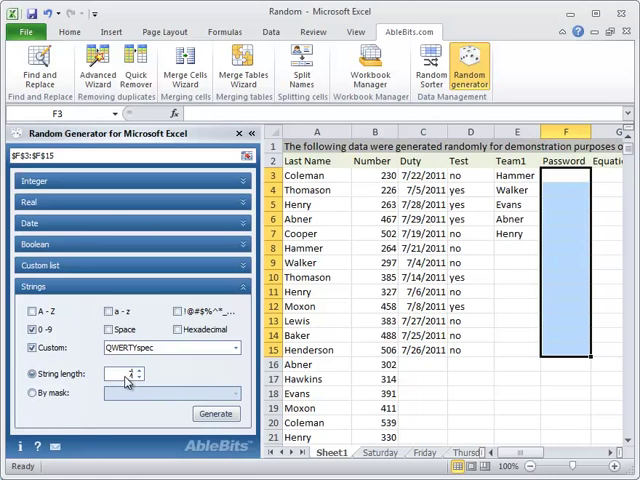
{"action": "left_click", "coordinate": [216, 414]}
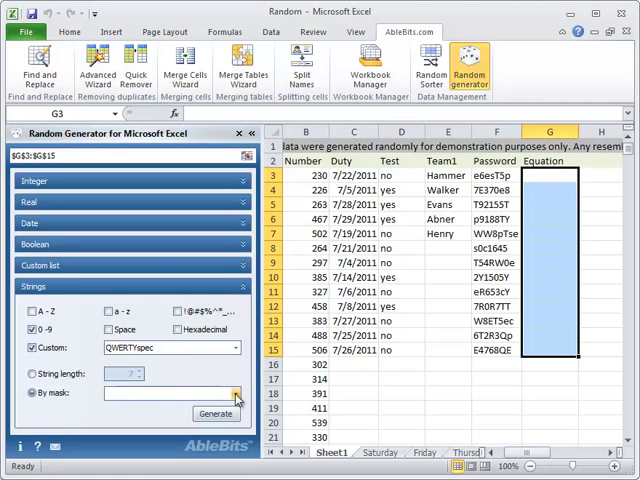
Generate equation strings by mask x+?=?? into Equation cells G3:G15
{"action": "left_click", "coordinate": [238, 395]}
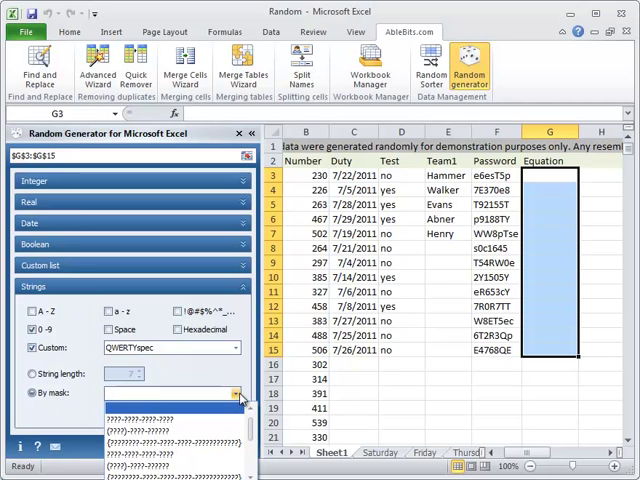
{"action": "type", "text": "x+?"}
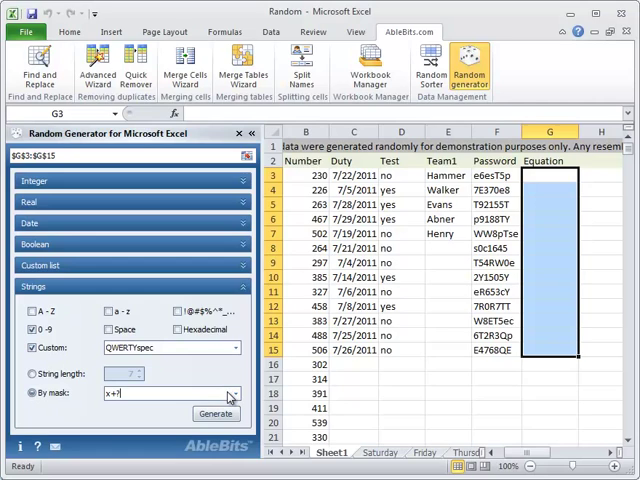
{"action": "type", "text": "="}
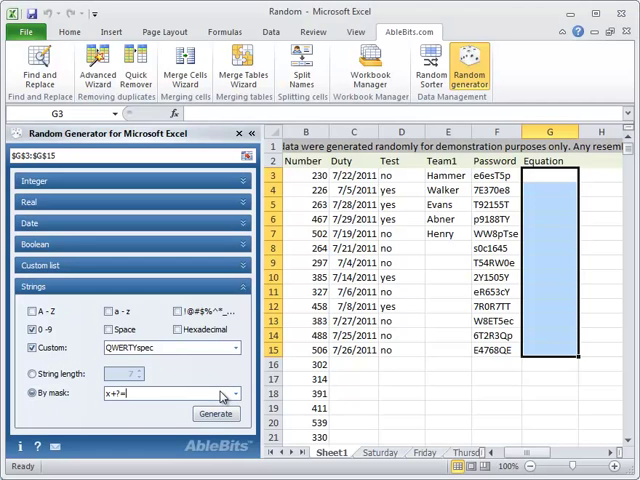
{"action": "type", "text": "??"}
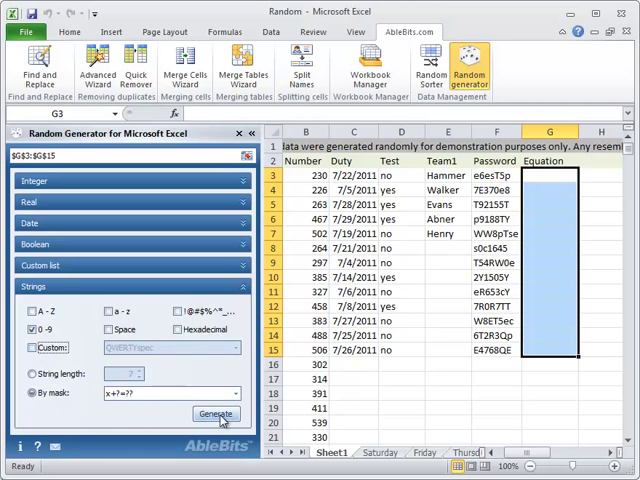
{"action": "left_click", "coordinate": [216, 413]}
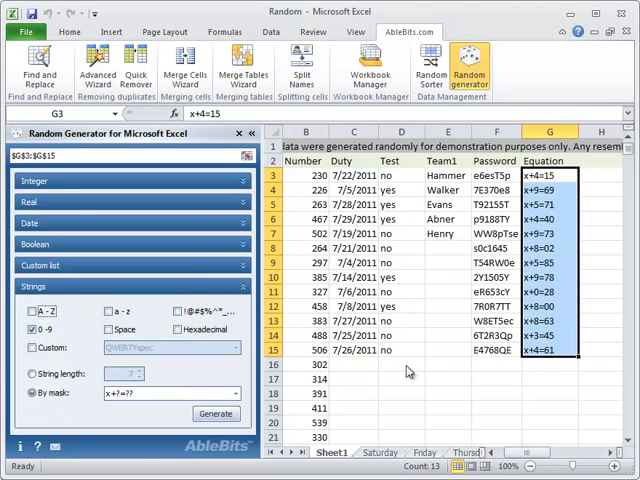
{"action": "mouse_move", "coordinate": [543, 372]}
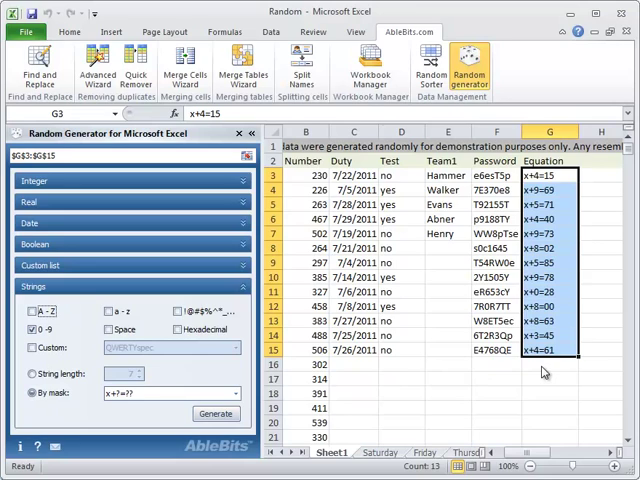
{"action": "mouse_move", "coordinate": [585, 214]}
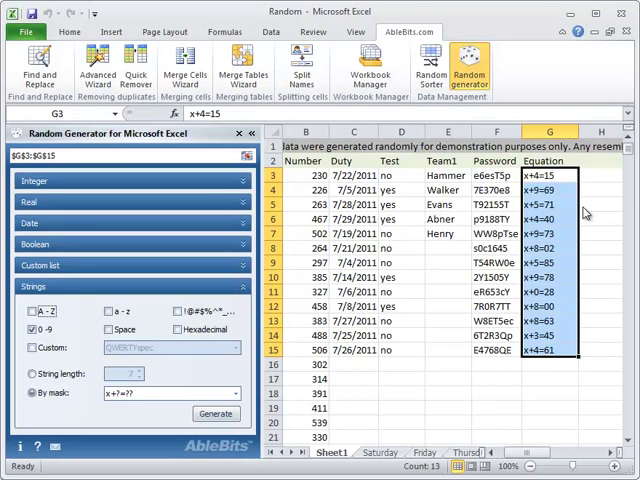